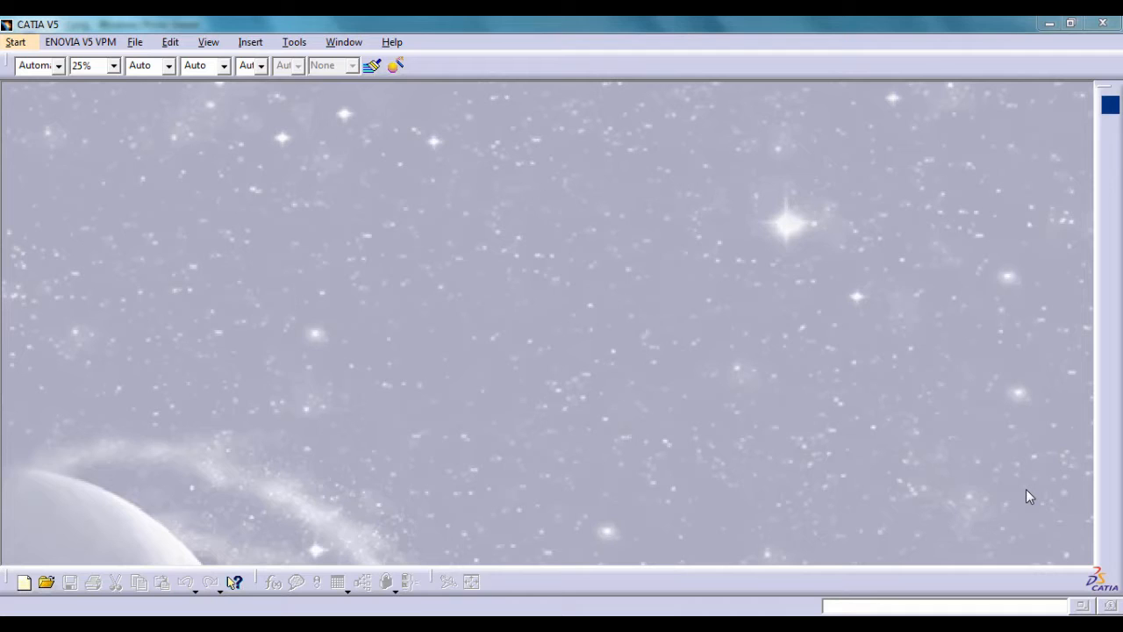
mouse_move(1014, 499)
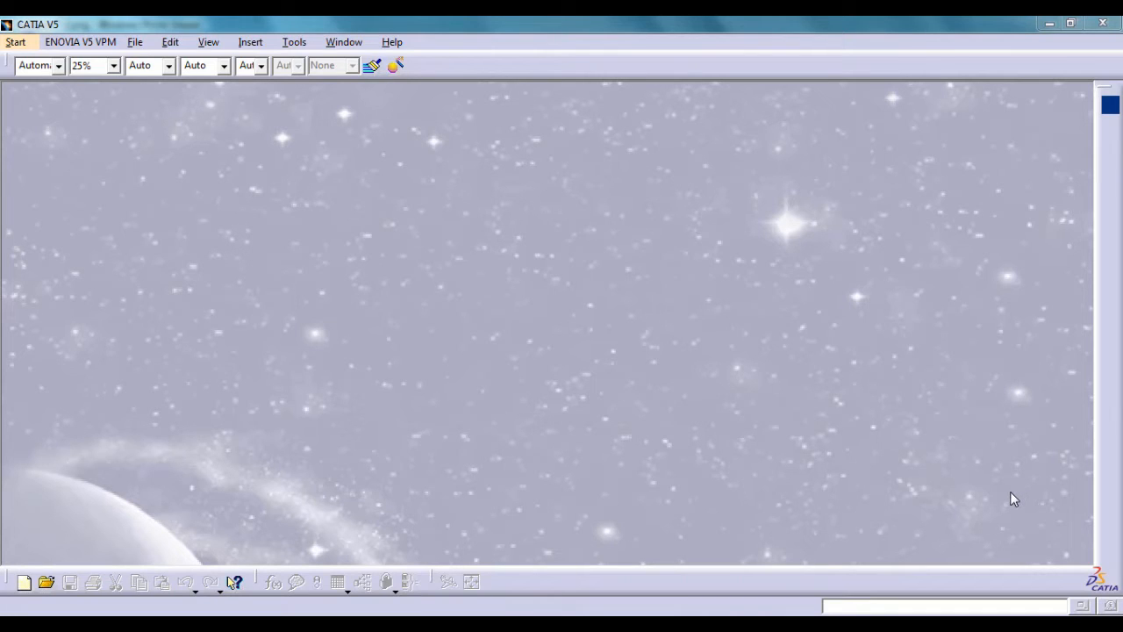
mouse_move(1002, 495)
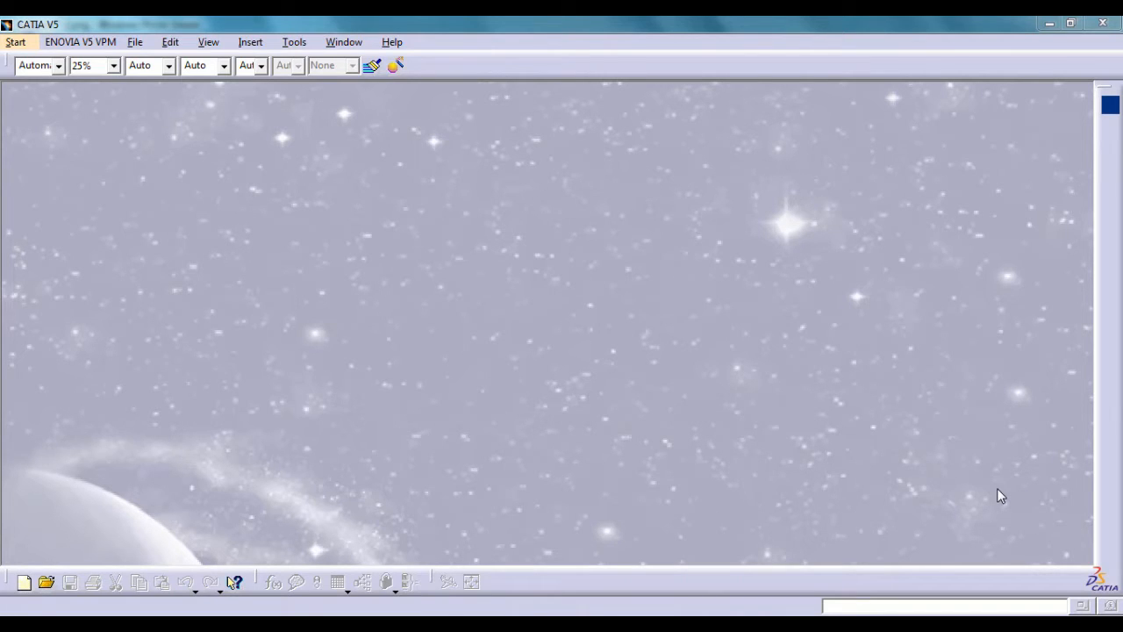
mouse_move(821, 224)
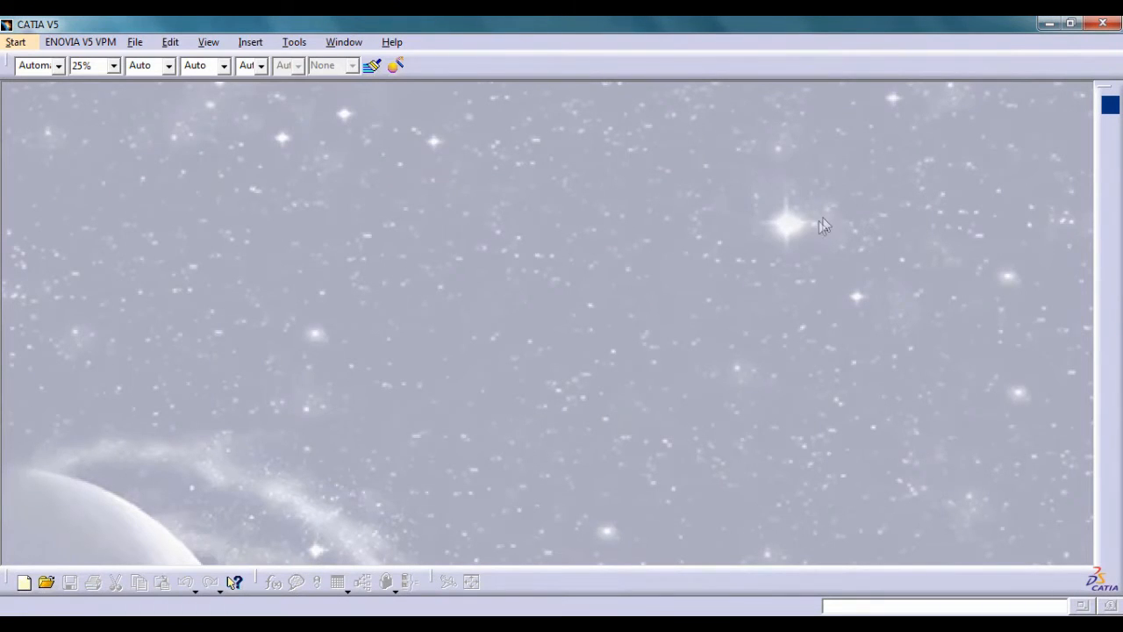
mouse_move(774, 264)
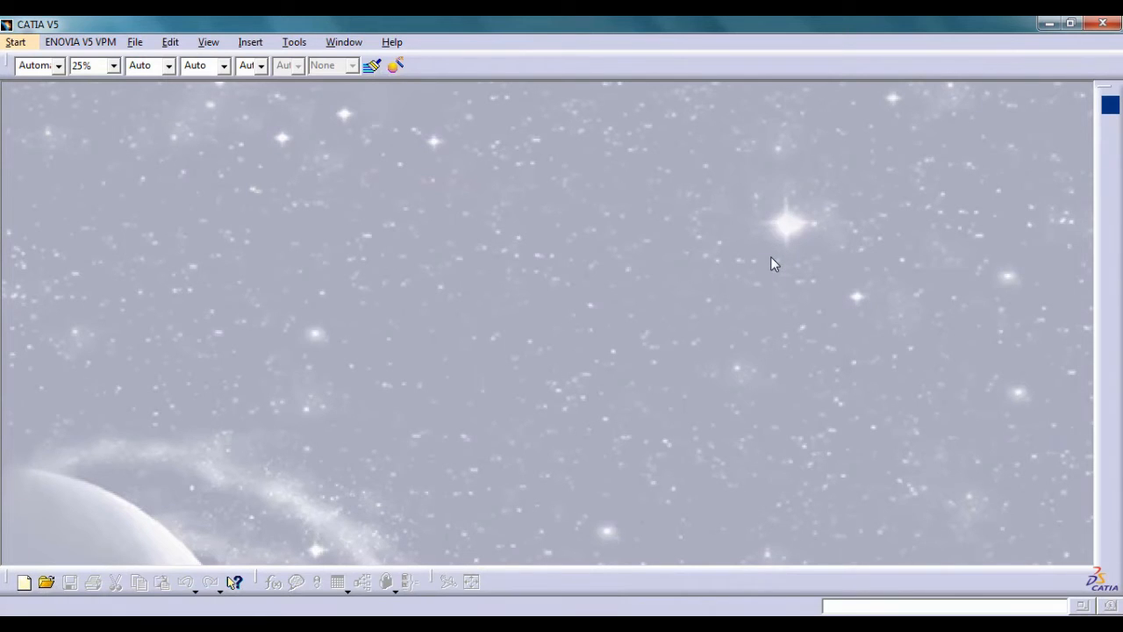
mouse_move(1050, 25)
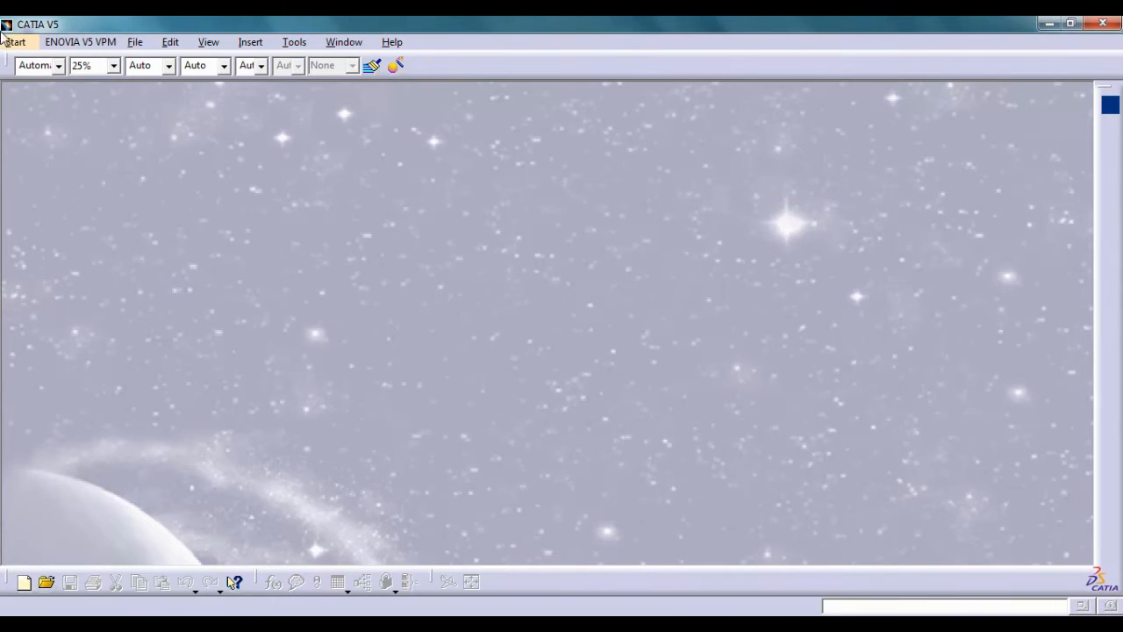
- Start a new Product1 via the Start menu and list the available workbenches
click(14, 42)
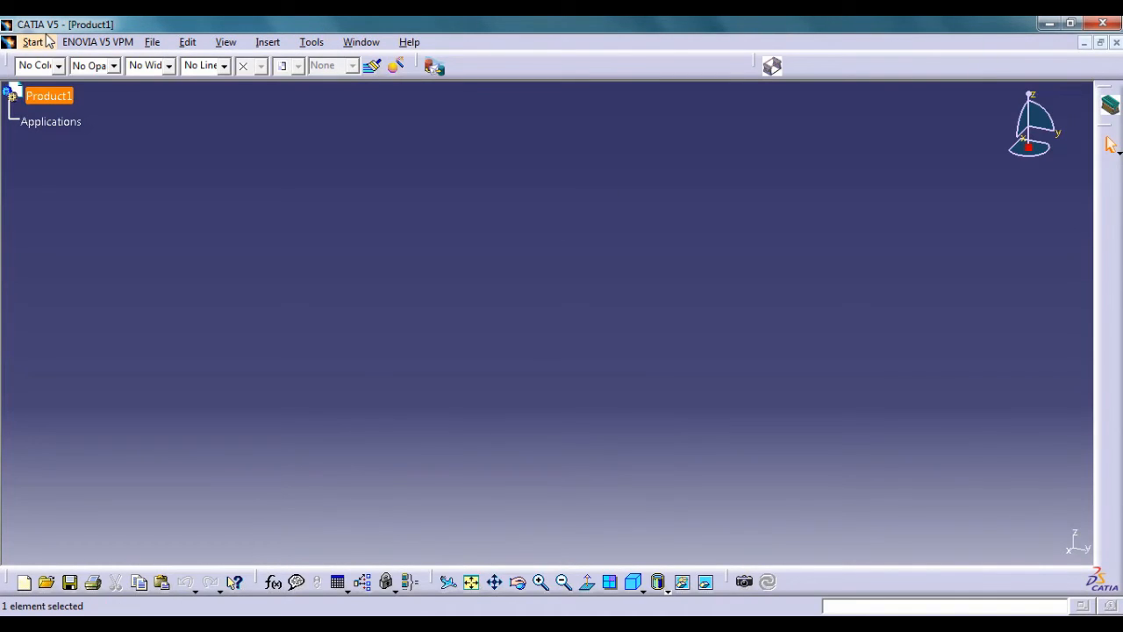
click(31, 42)
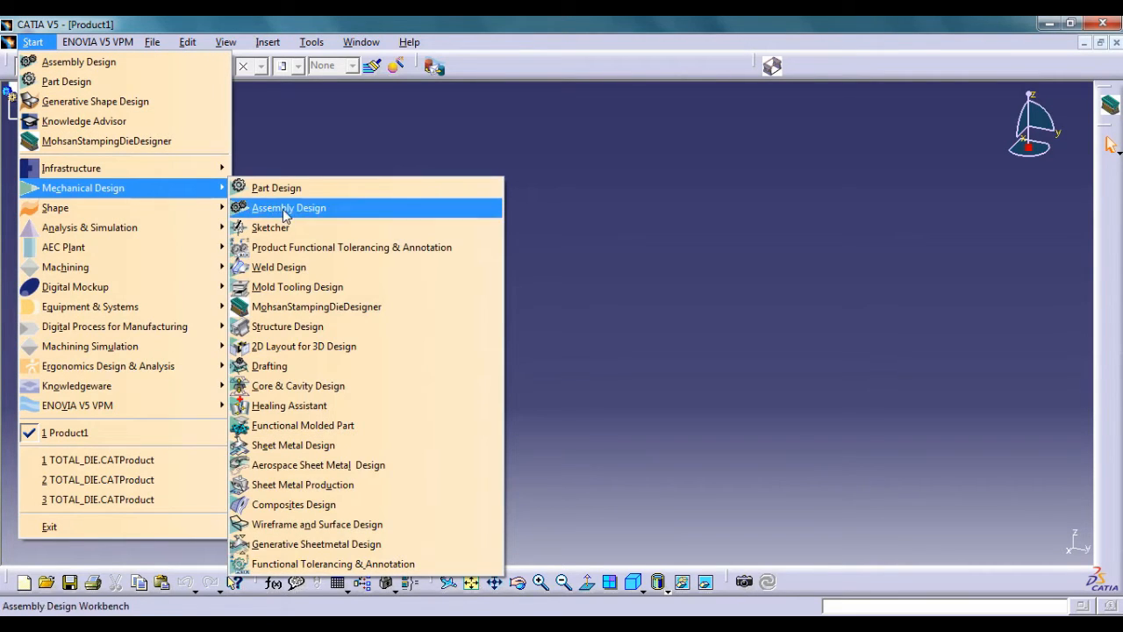
mouse_move(407, 306)
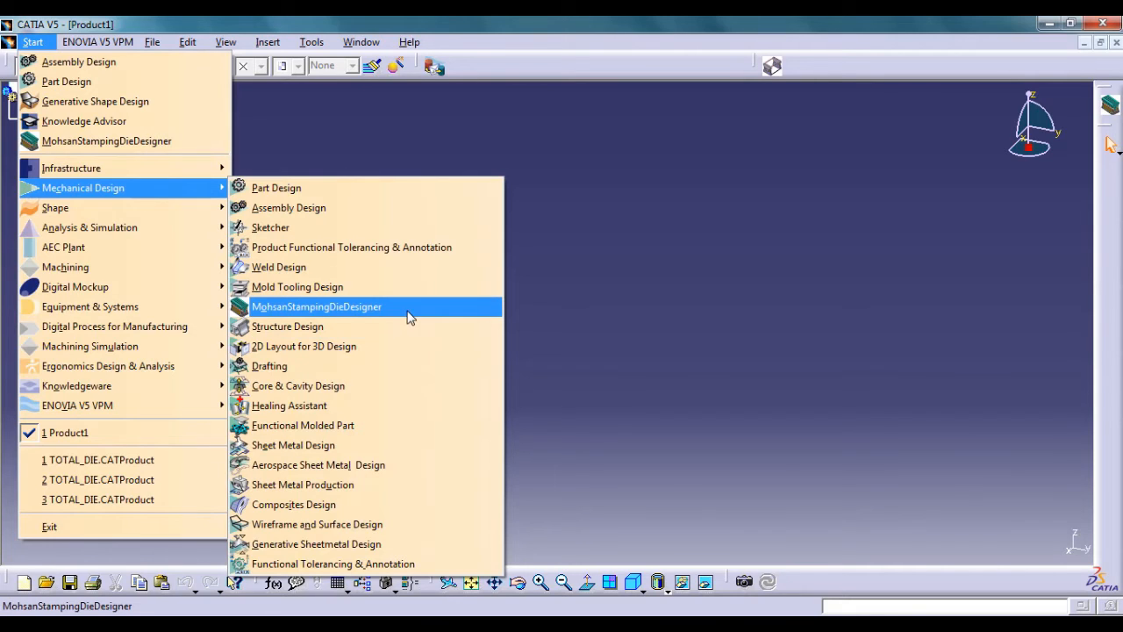
mouse_move(414, 316)
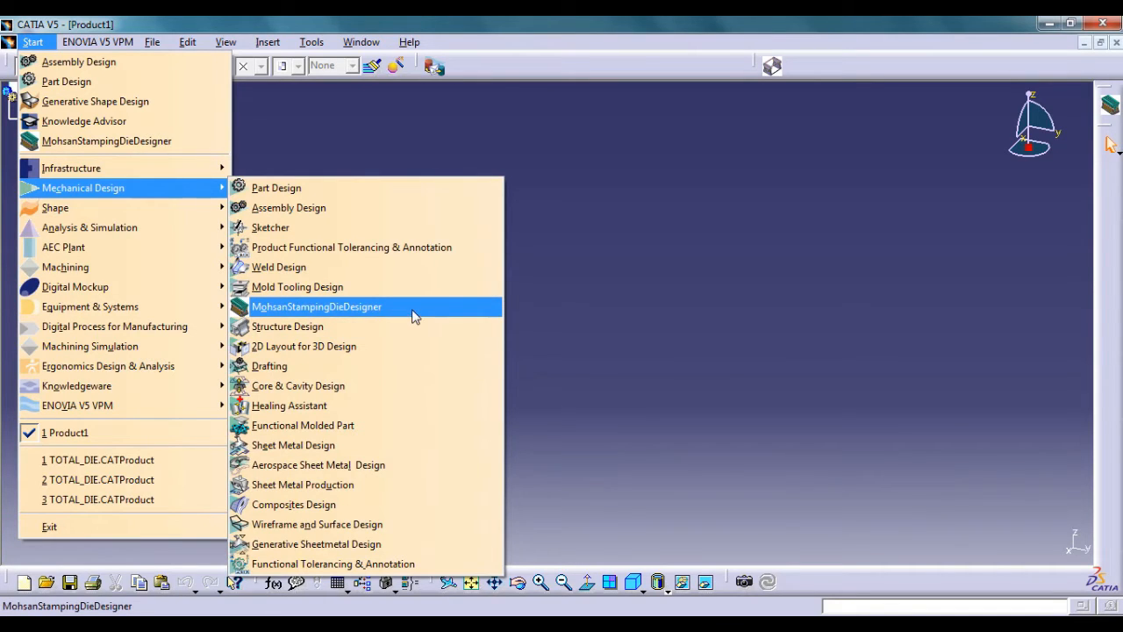
mouse_move(693, 217)
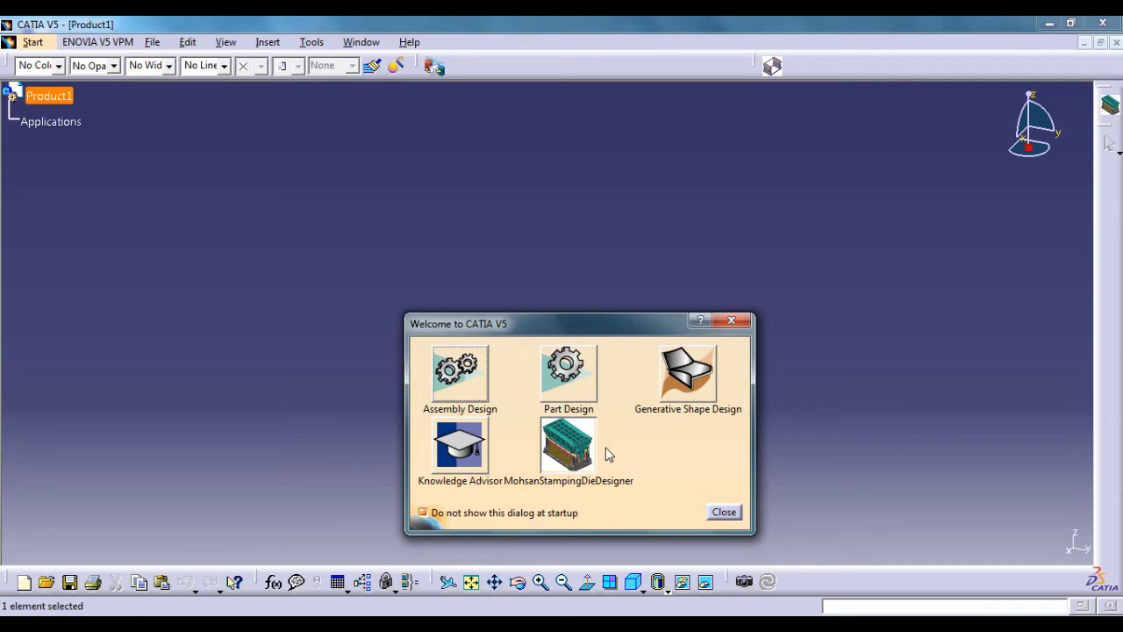
mouse_move(604, 474)
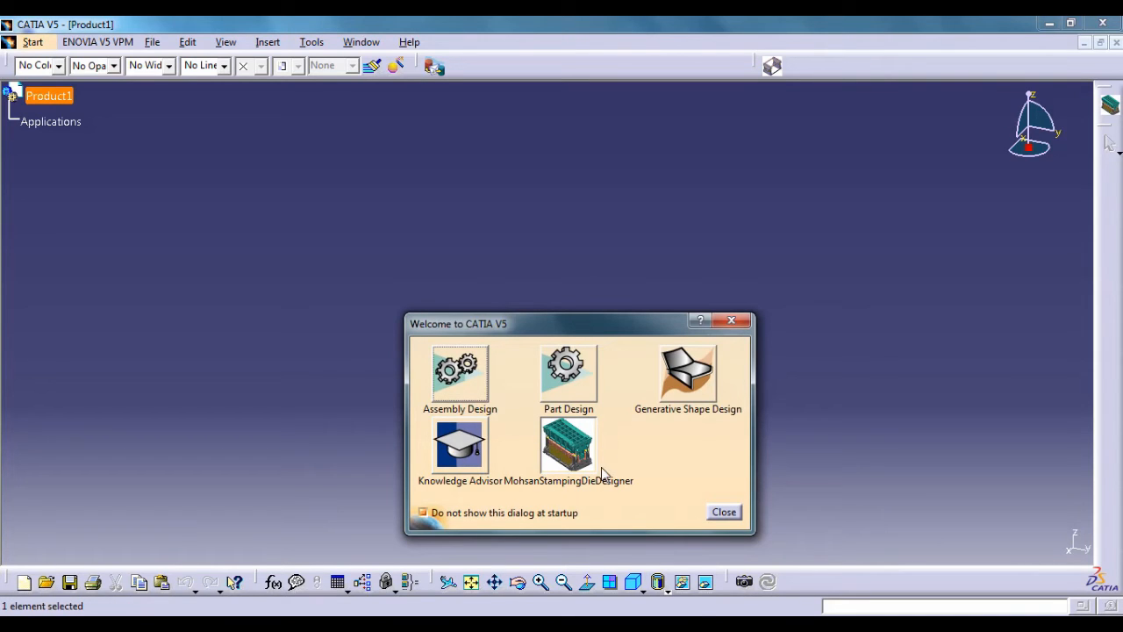
- Enter the MohsanStampingDieDesigner workbench and confirm the STDElements toolbar under View > Toolbars
click(723, 512)
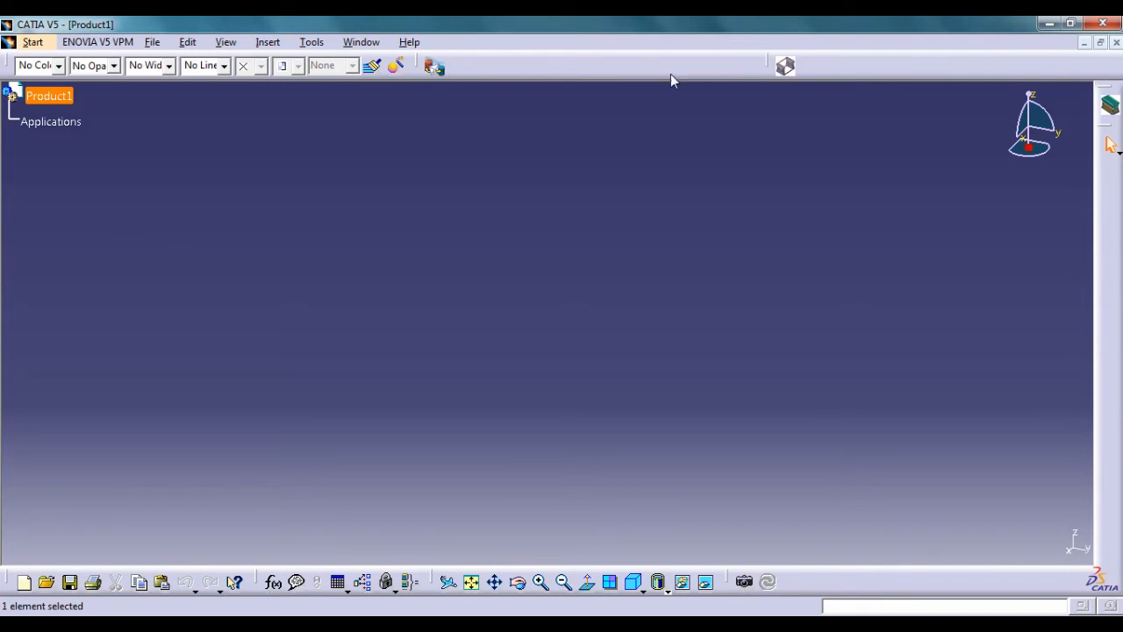
click(224, 42)
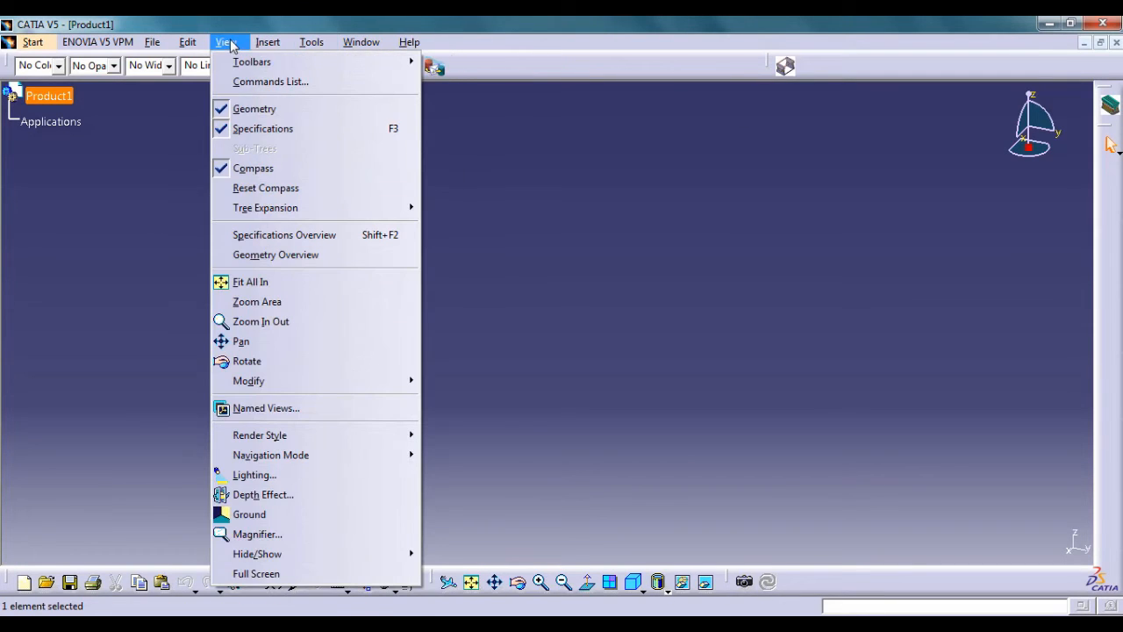
mouse_move(253, 62)
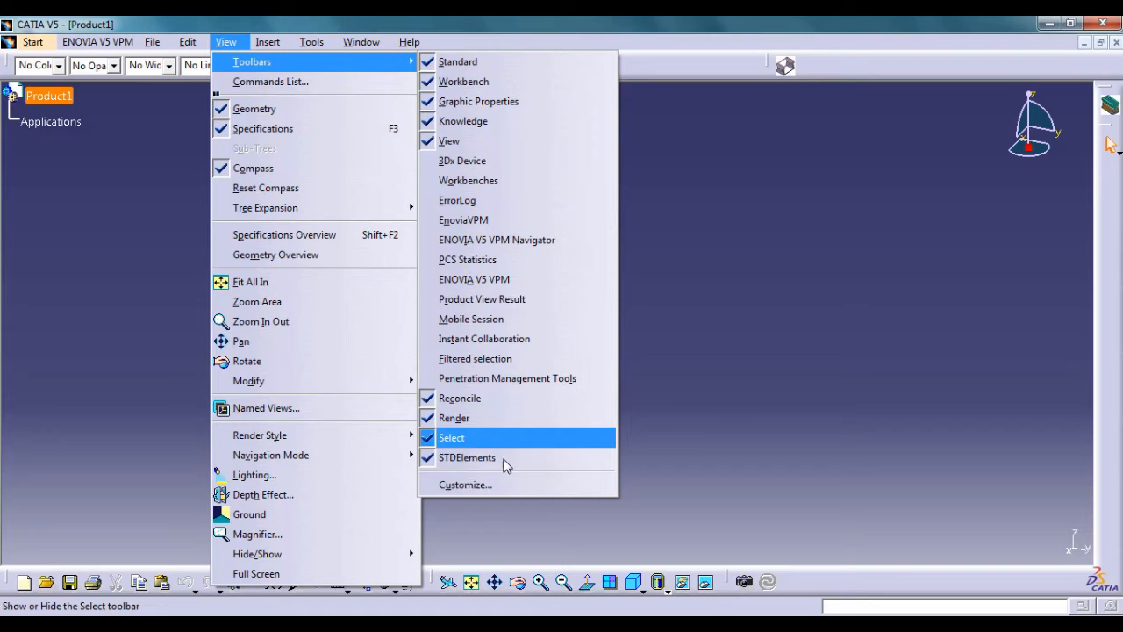
mouse_move(467, 456)
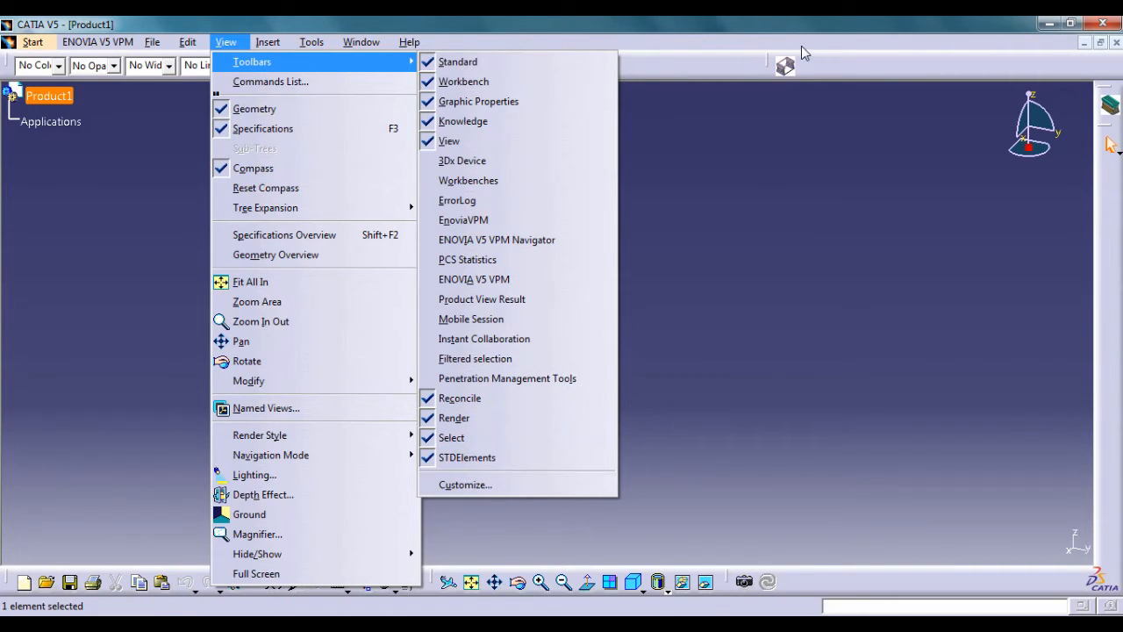
click(466, 456)
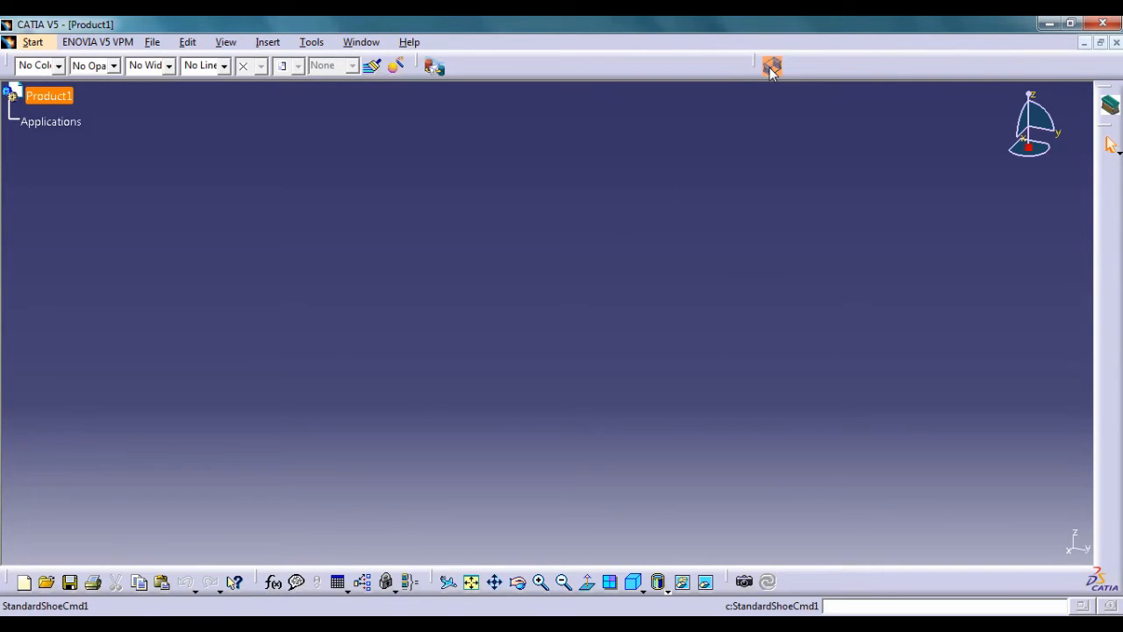
mouse_move(773, 67)
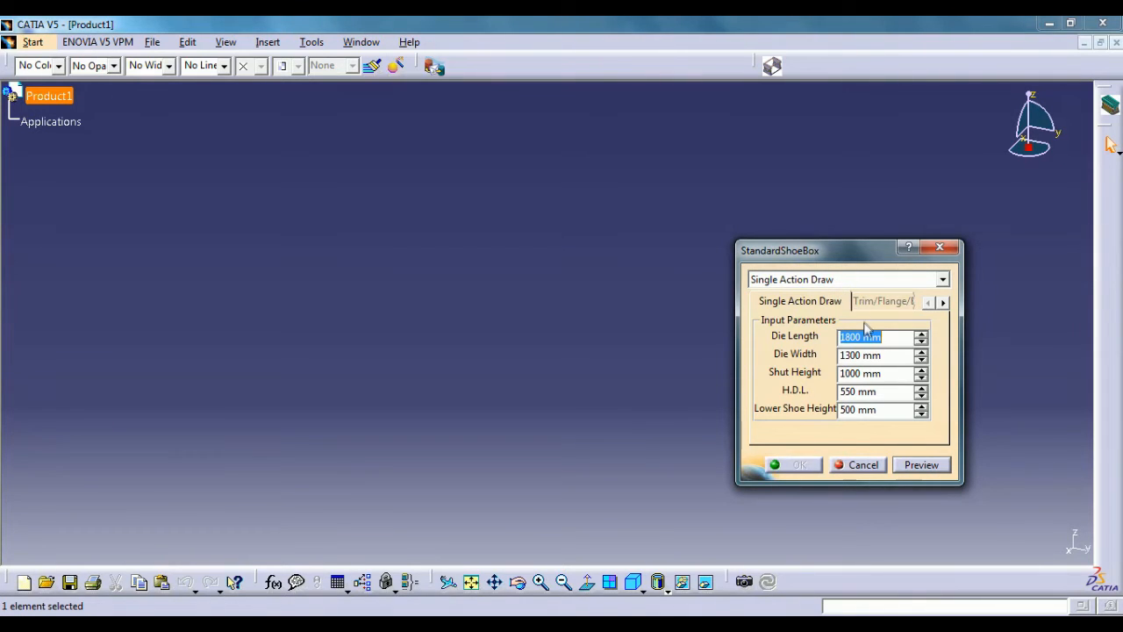
mouse_move(816, 266)
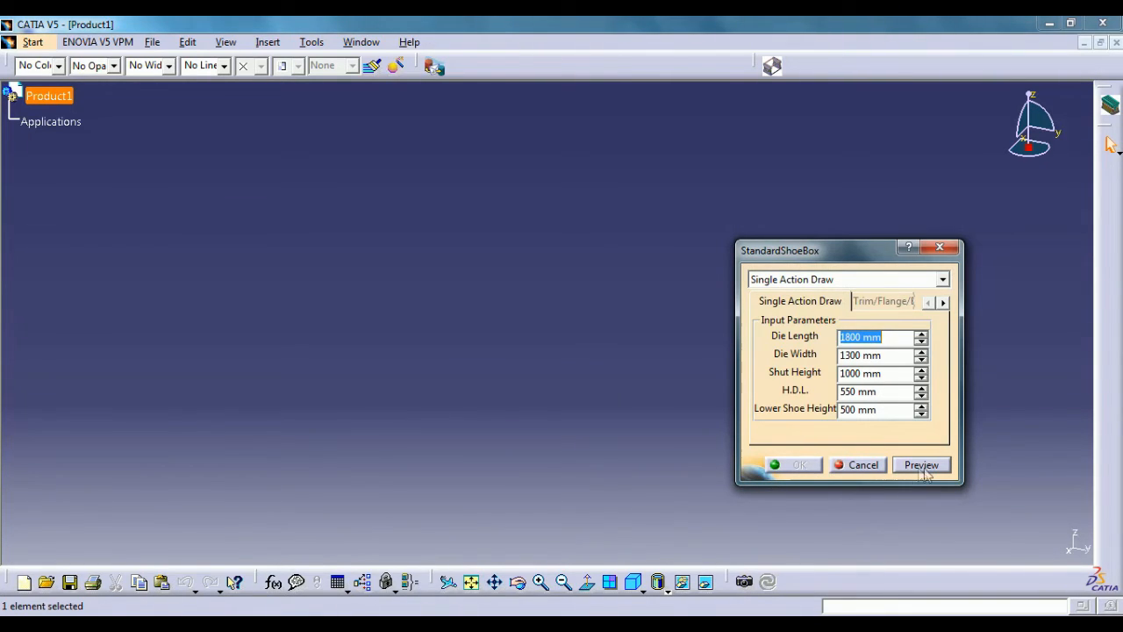
- Choose Trim/Flange/Blank as the die type in StandardShoeBox and request a preview
click(941, 279)
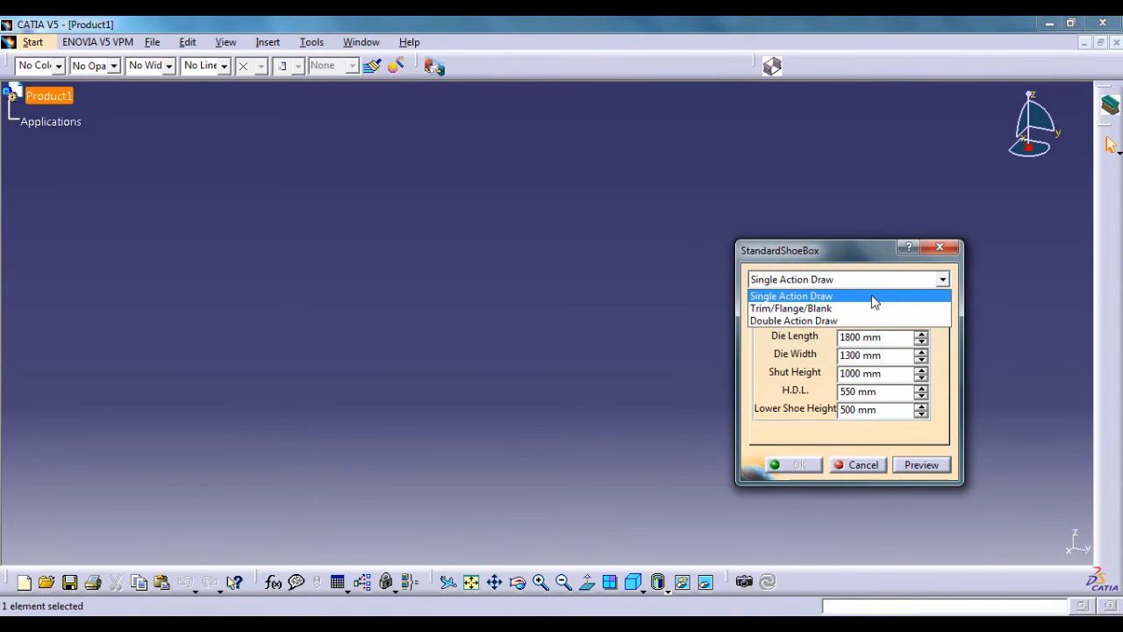
click(790, 309)
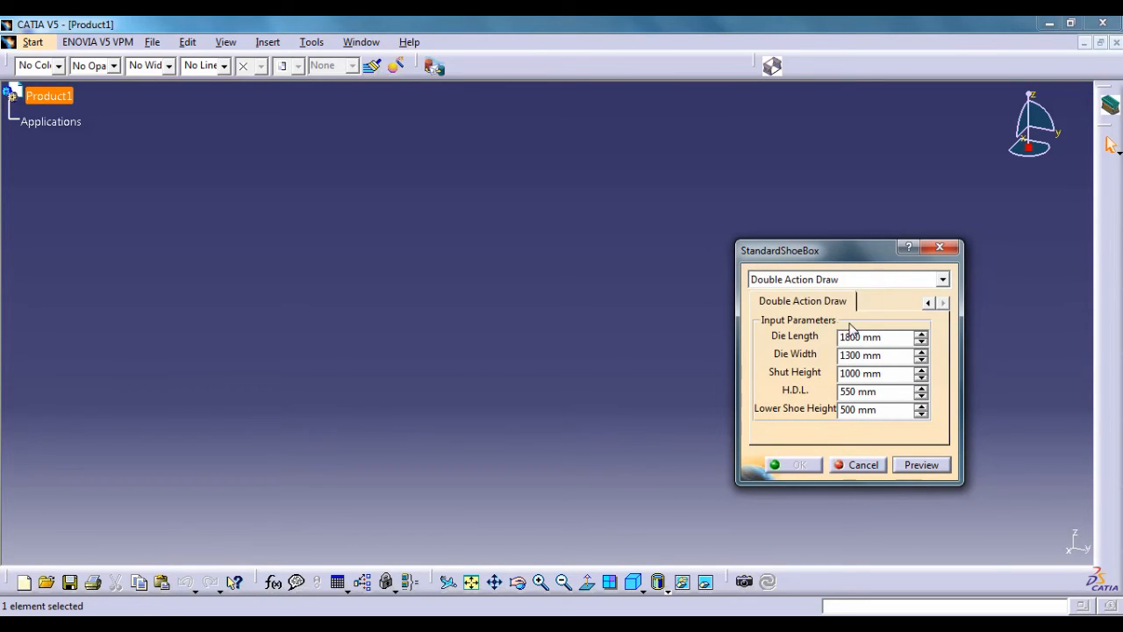
click(942, 279)
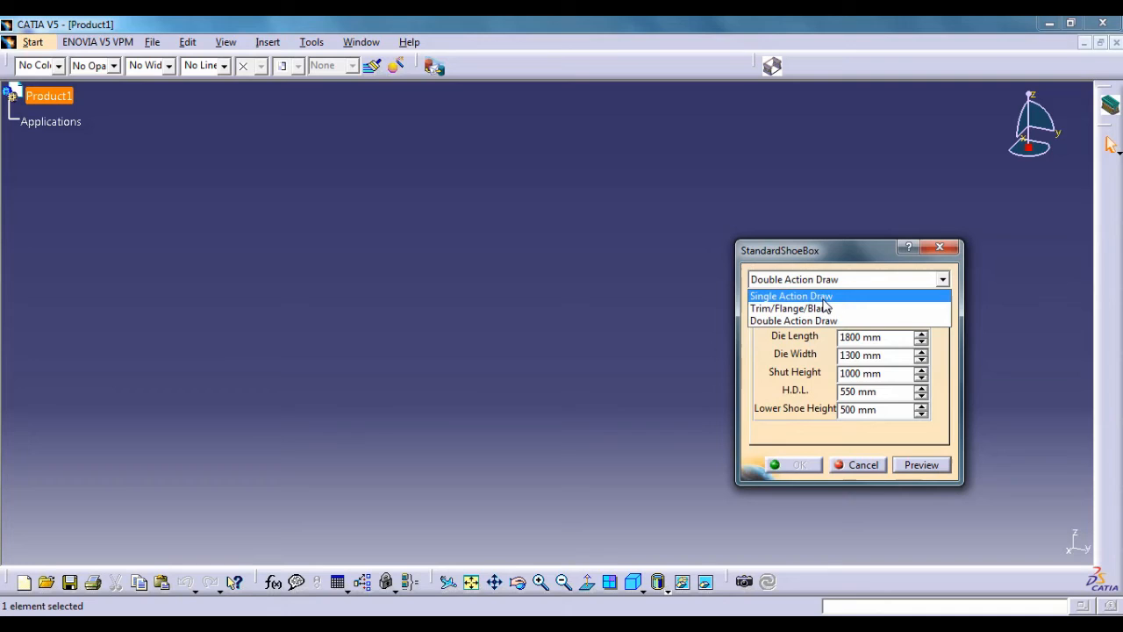
click(790, 295)
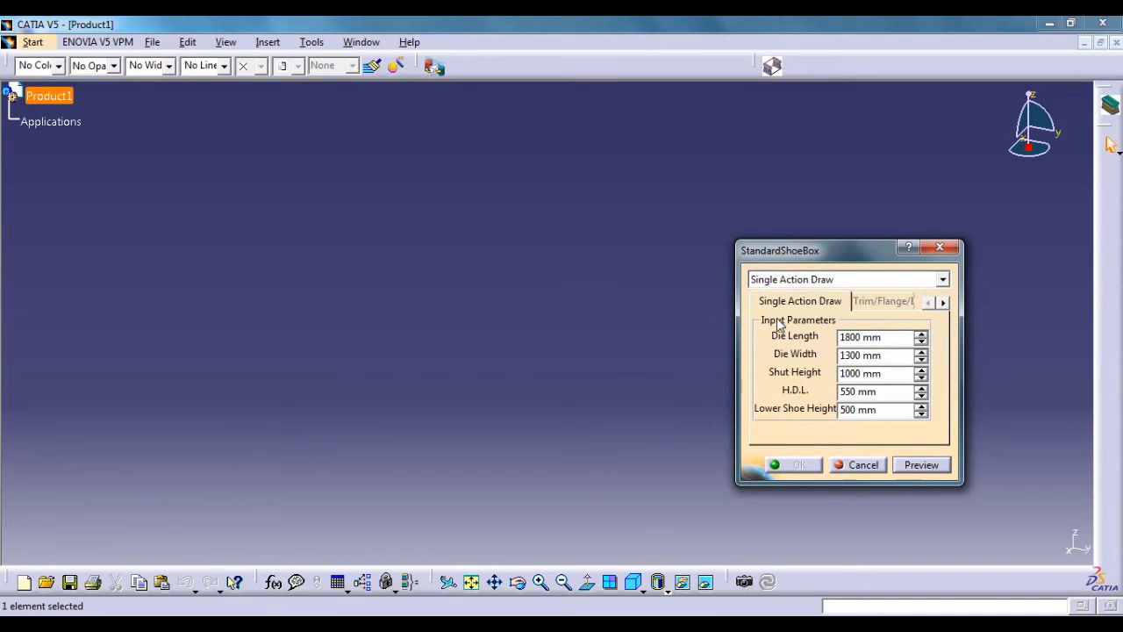
click(943, 279)
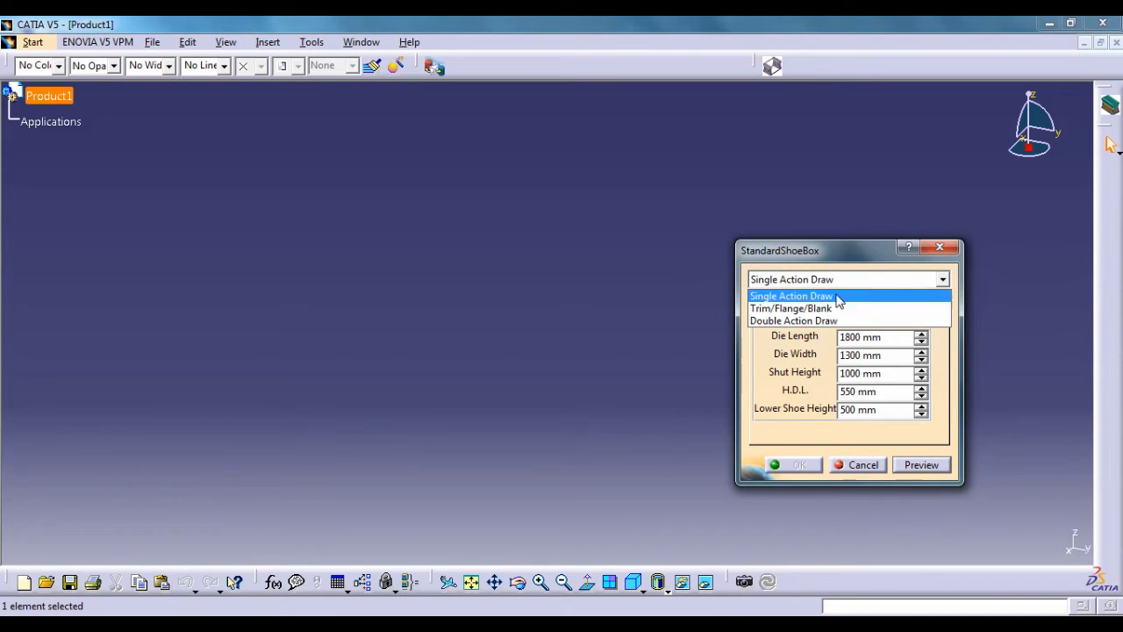
click(790, 309)
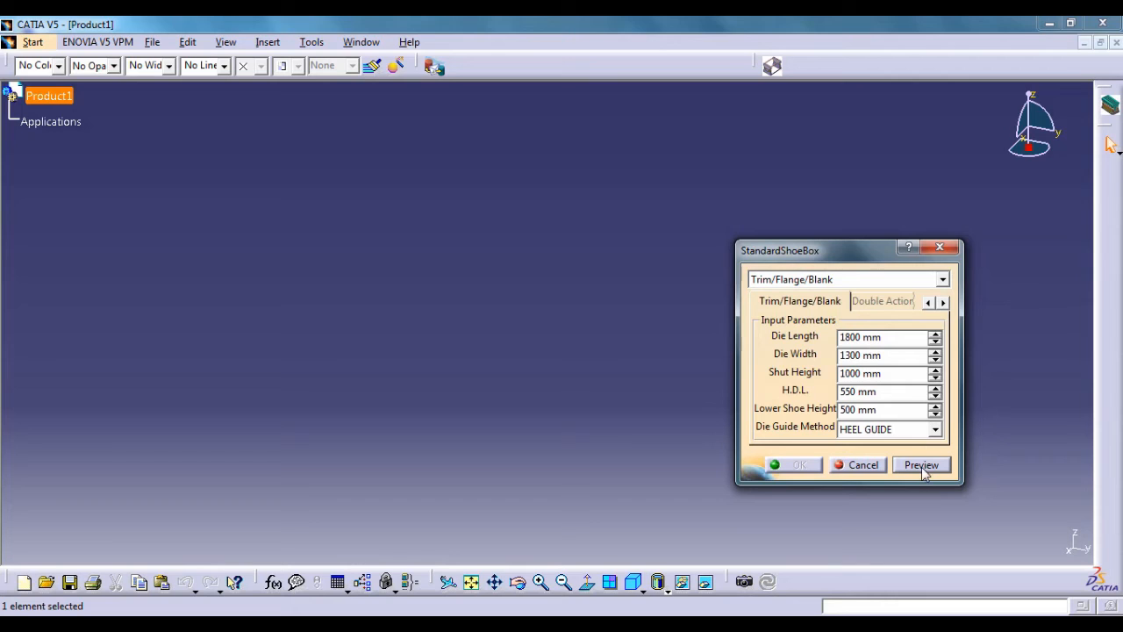
click(919, 463)
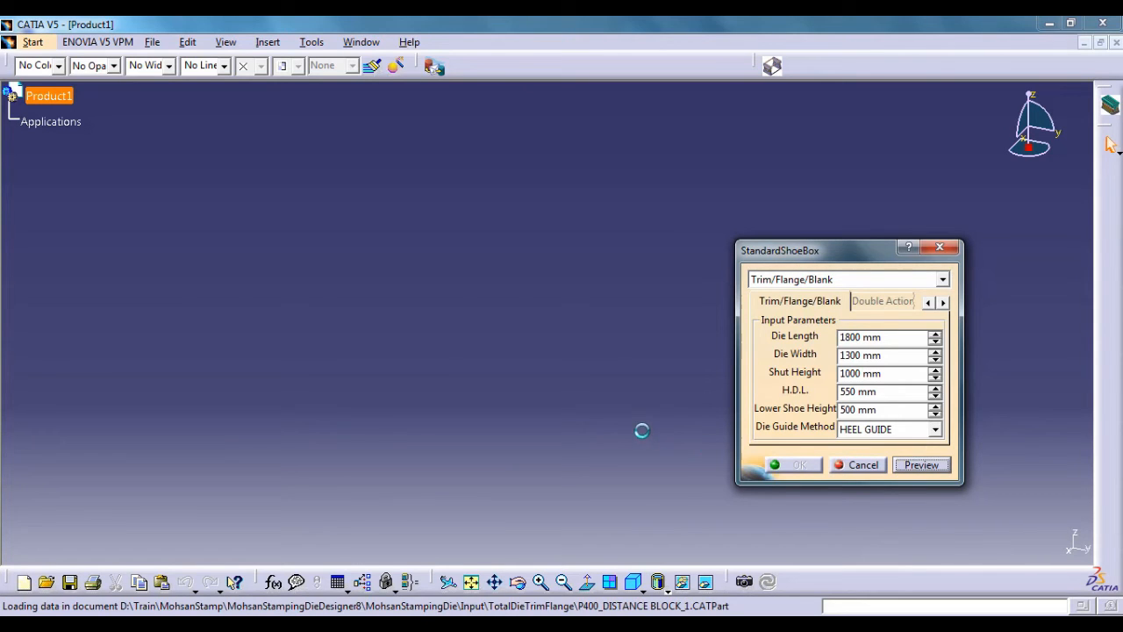
- Expand TOTAL_DIE and its Parameters in the tree and bring up DieLength for editing
click(922, 463)
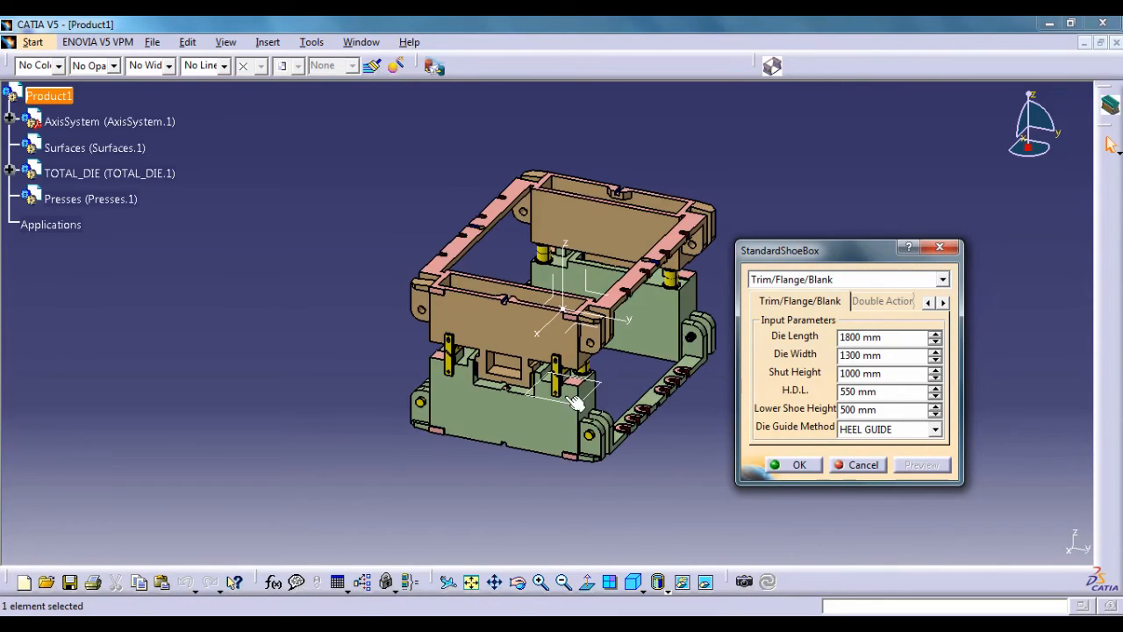
mouse_move(39, 196)
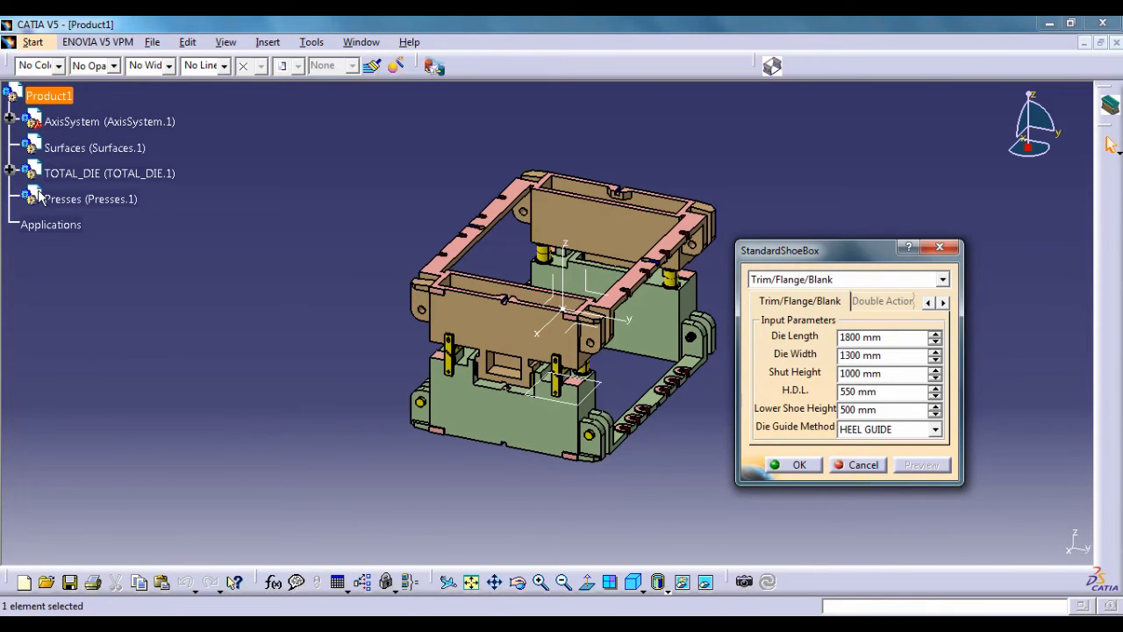
click(95, 147)
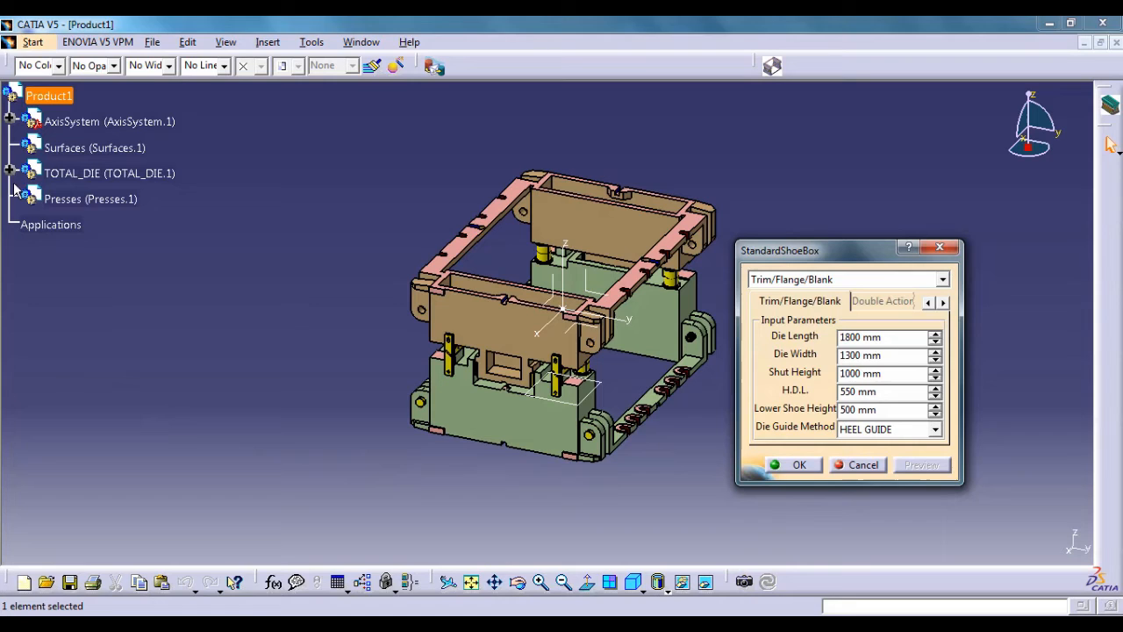
click(11, 174)
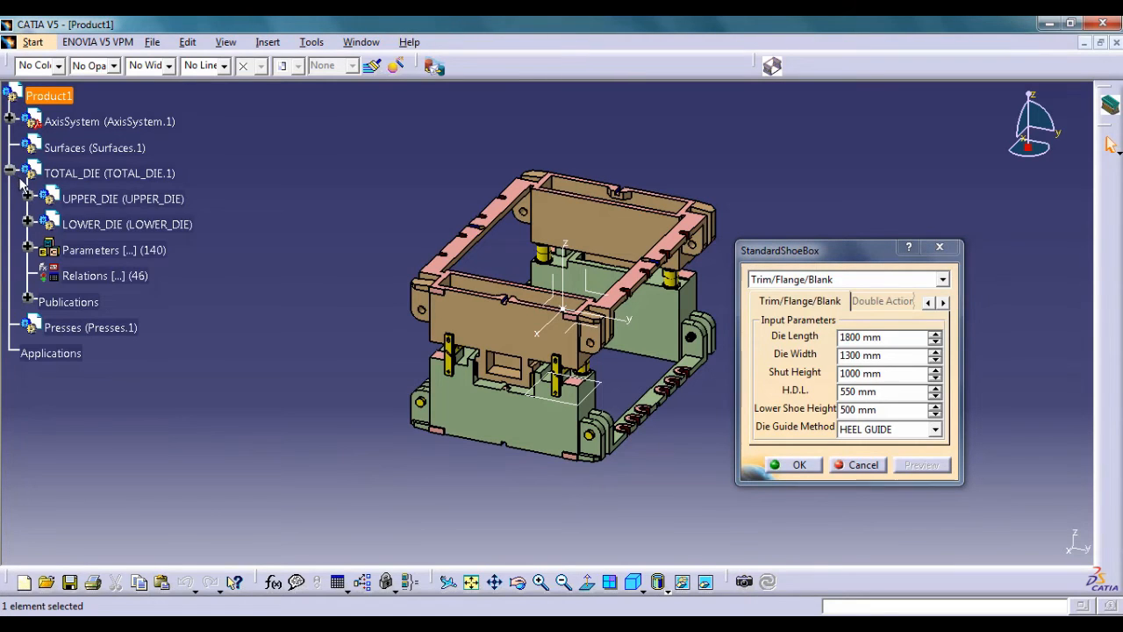
click(52, 249)
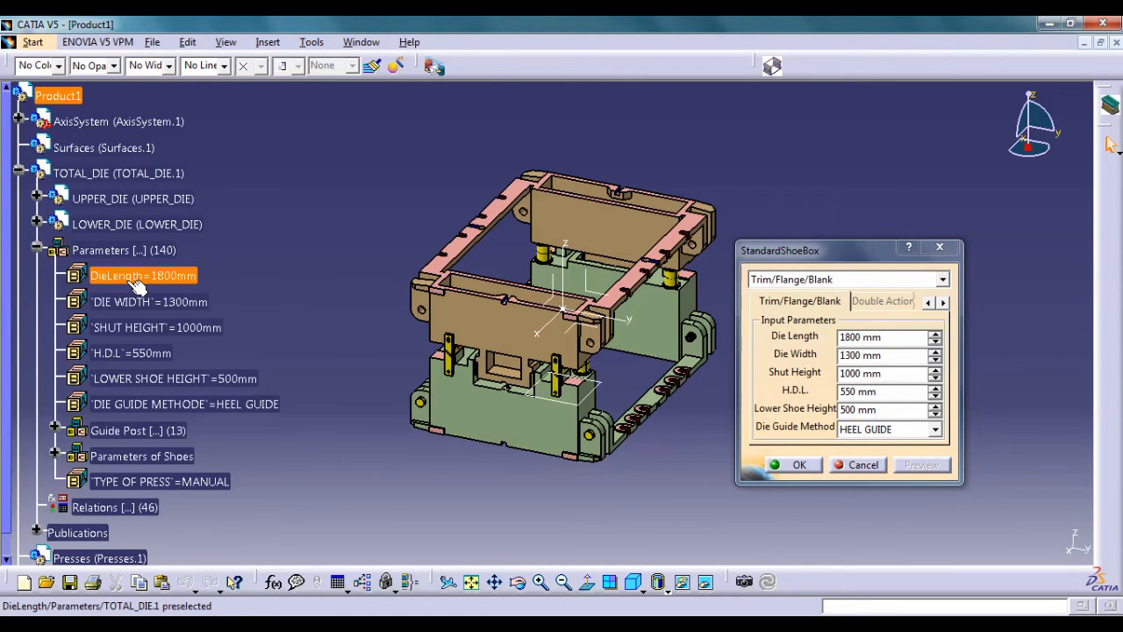
click(119, 174)
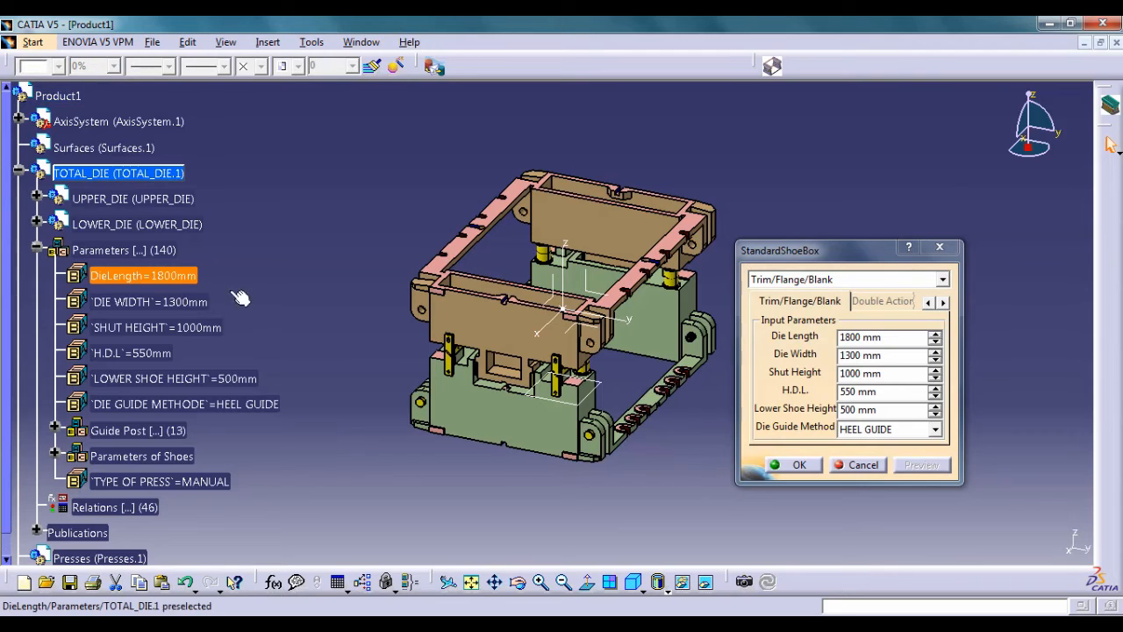
double_click(144, 275)
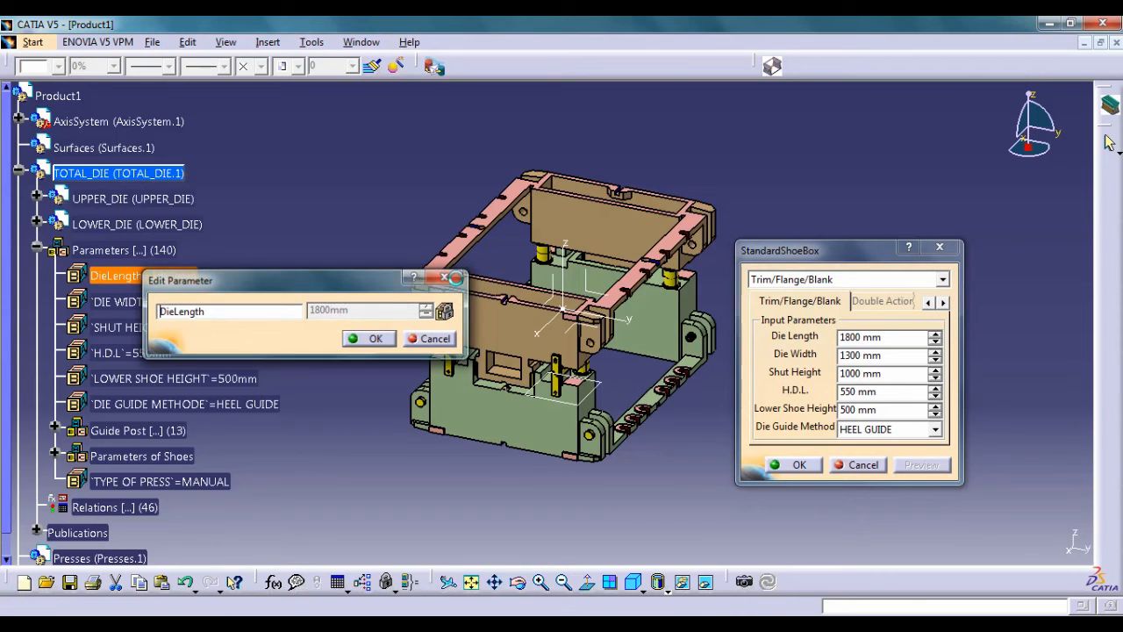
- Cancel the DieLength Edit Parameter box, leaving the new values in the shoe box input fields
click(368, 339)
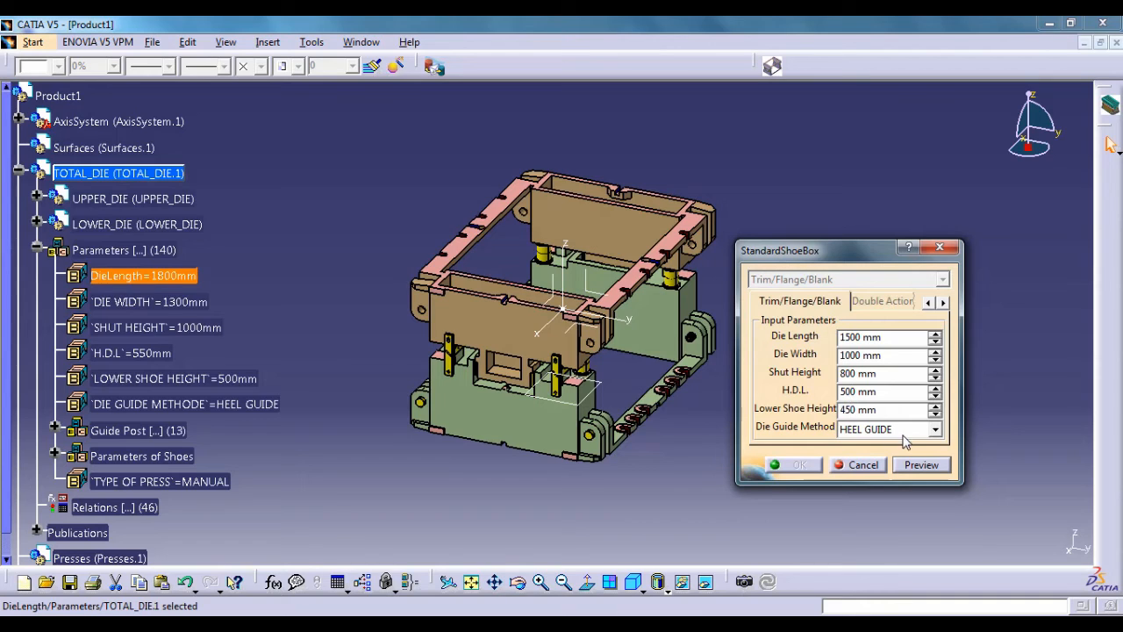
- Preview the 1500 mm die with GUIDE POST, then again with HEEL GUIDE & GUIDE POST
click(888, 429)
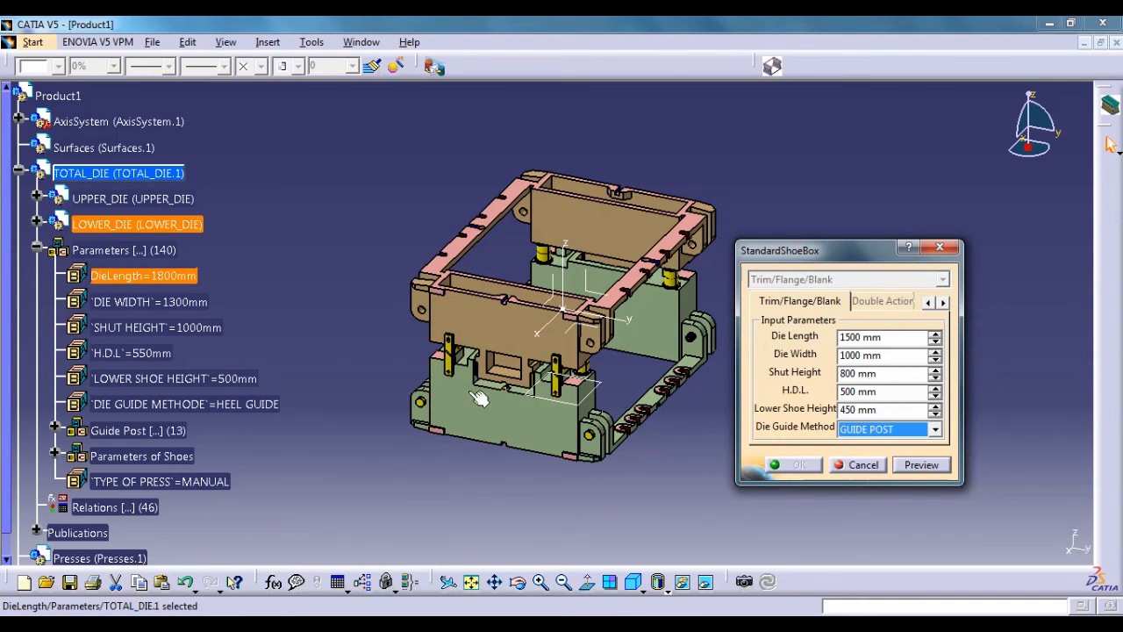
click(922, 464)
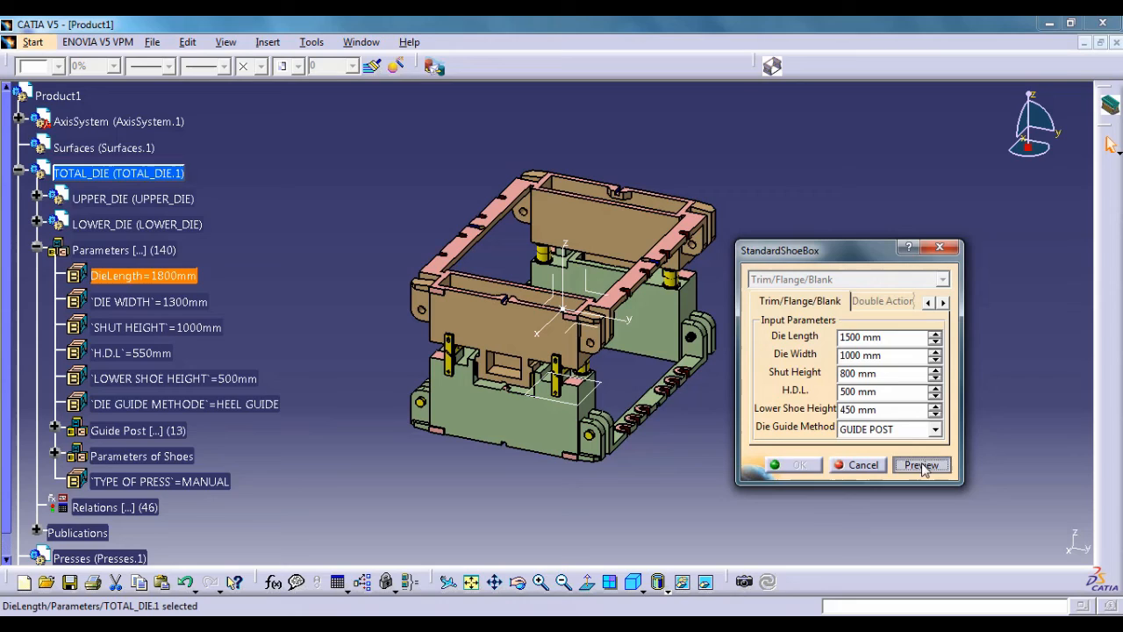
click(921, 463)
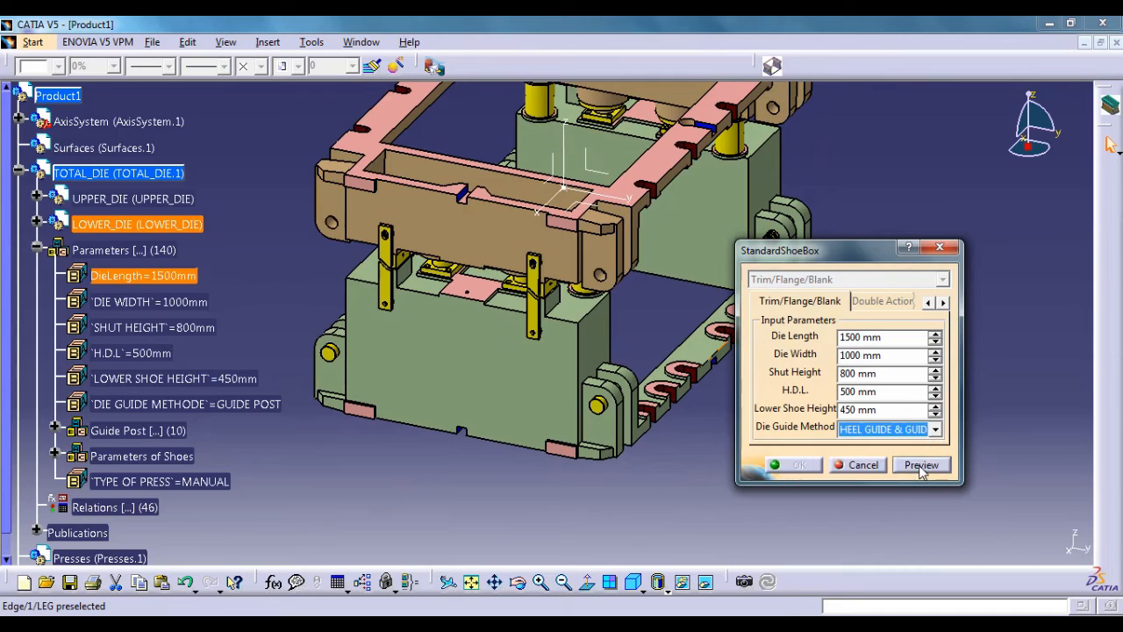
click(920, 464)
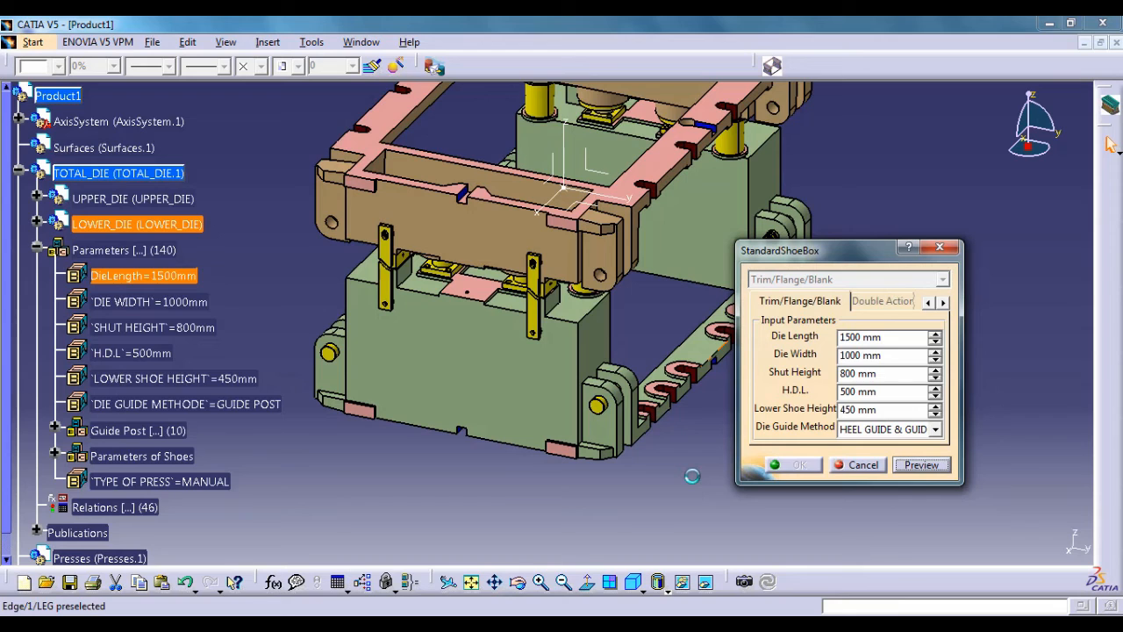
- Regenerate the preview so the die shows heel guides plus guide posts
click(920, 463)
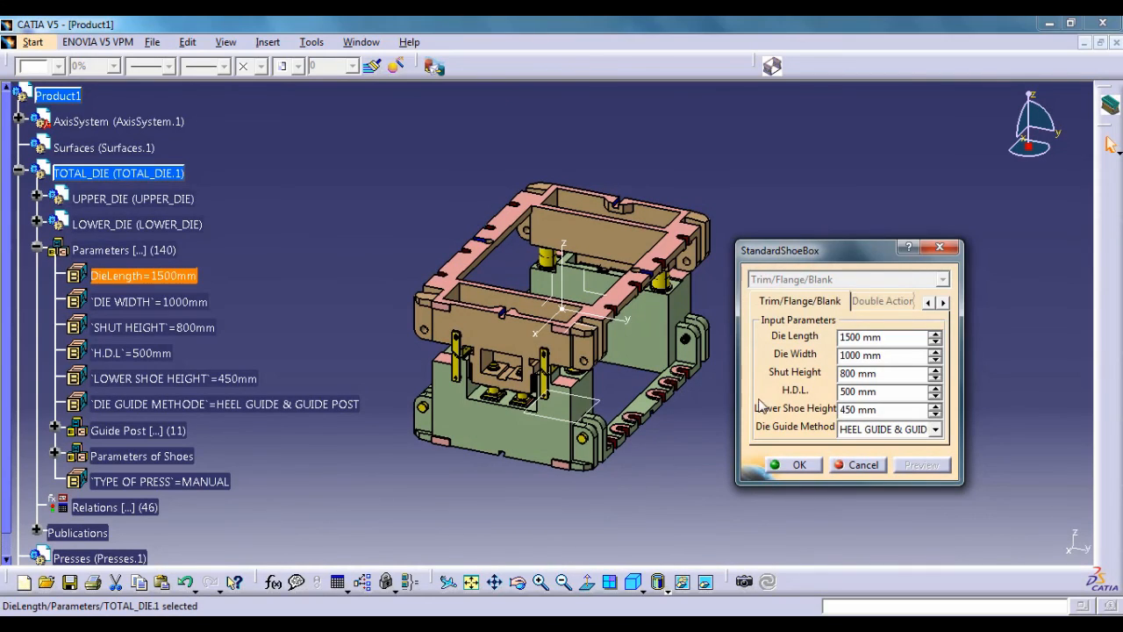
mouse_move(751, 280)
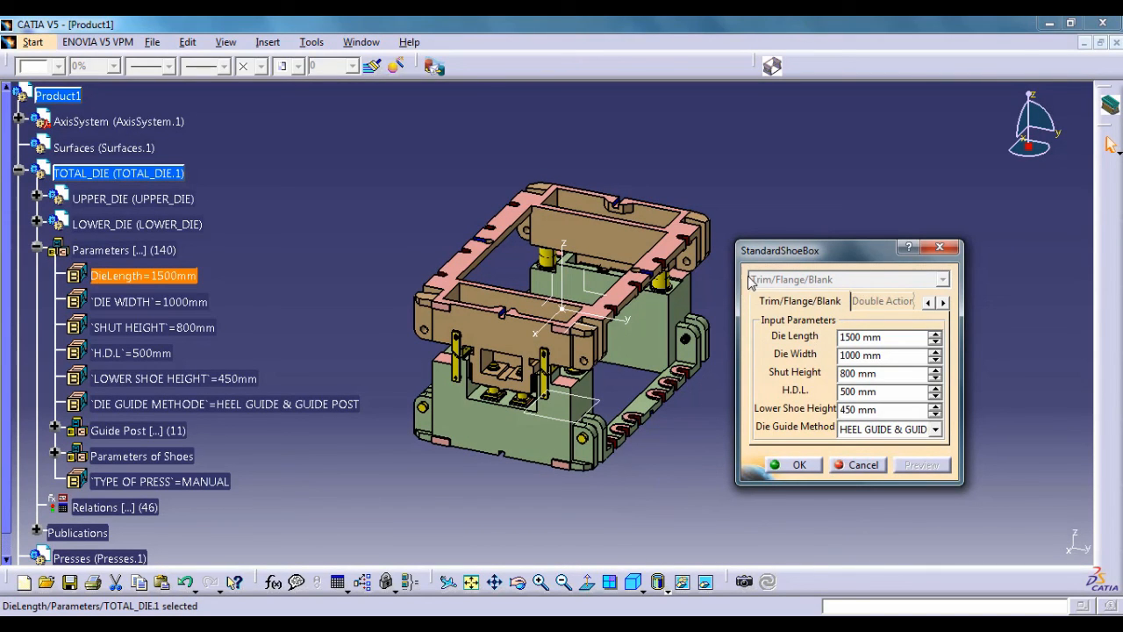